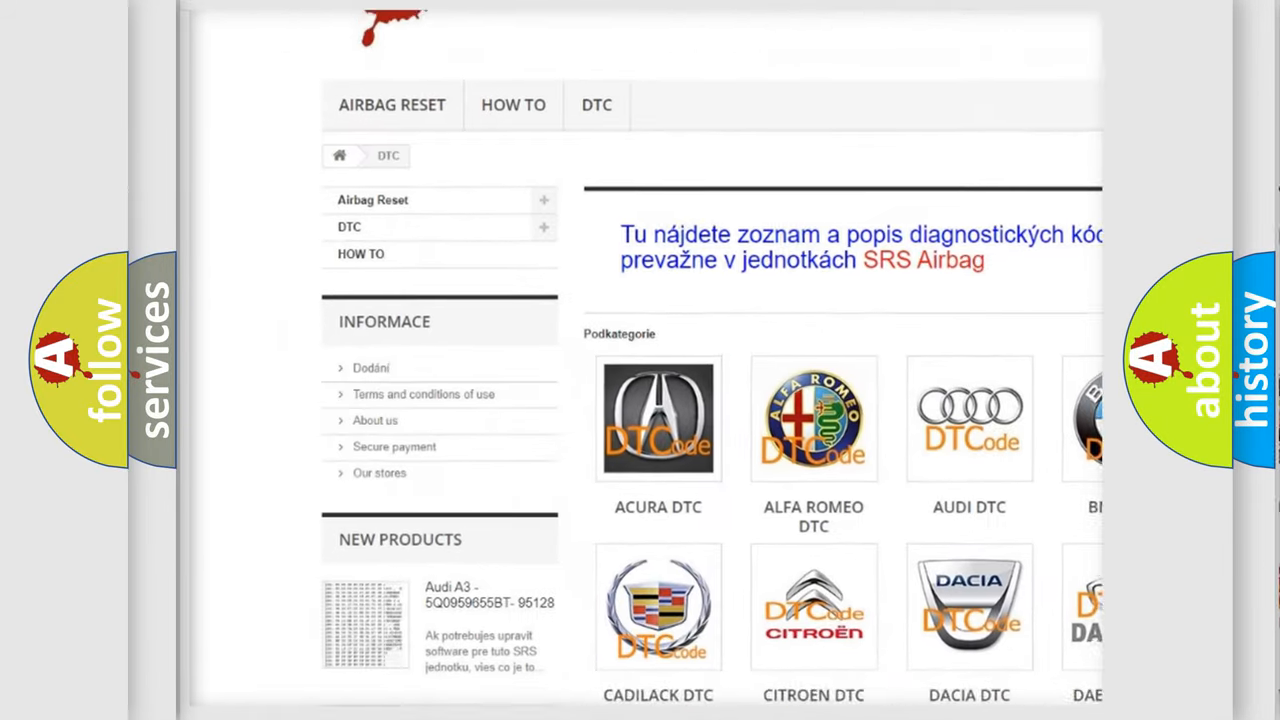
{"action": "scroll", "scroll_direction": "down", "scroll_amount": 3}
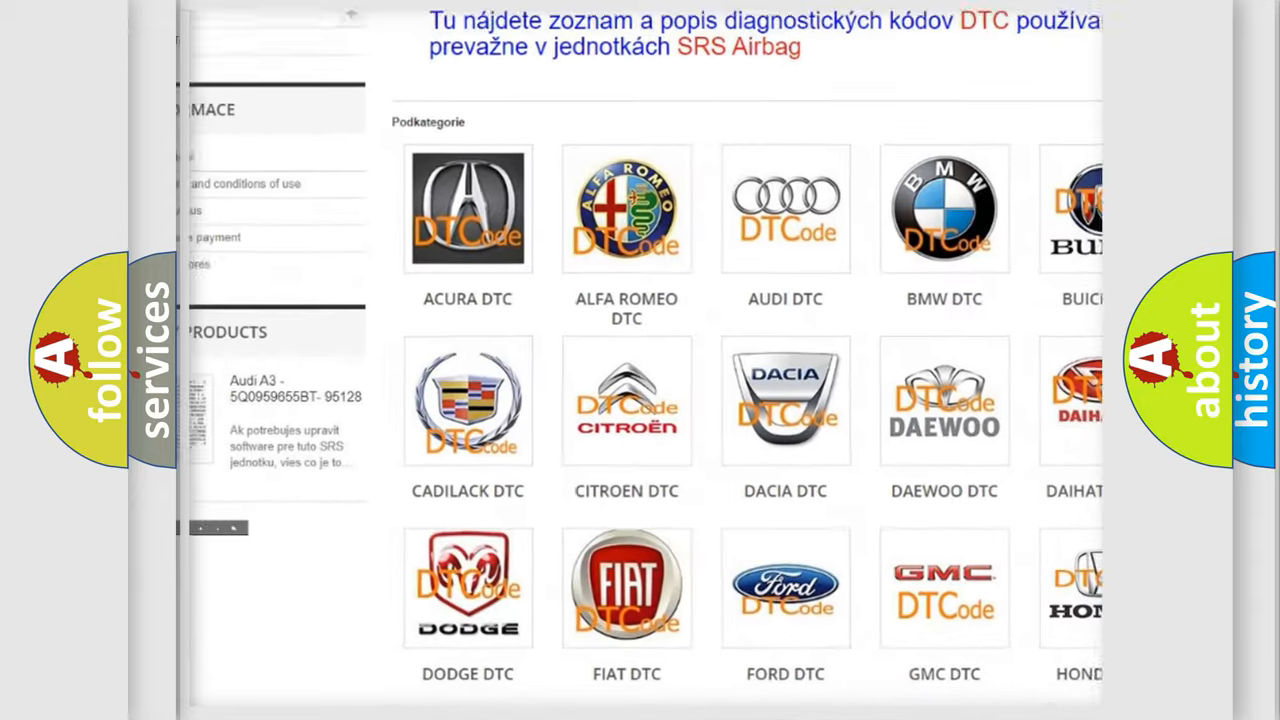
{"action": "scroll", "scroll_direction": "down", "scroll_amount": 3}
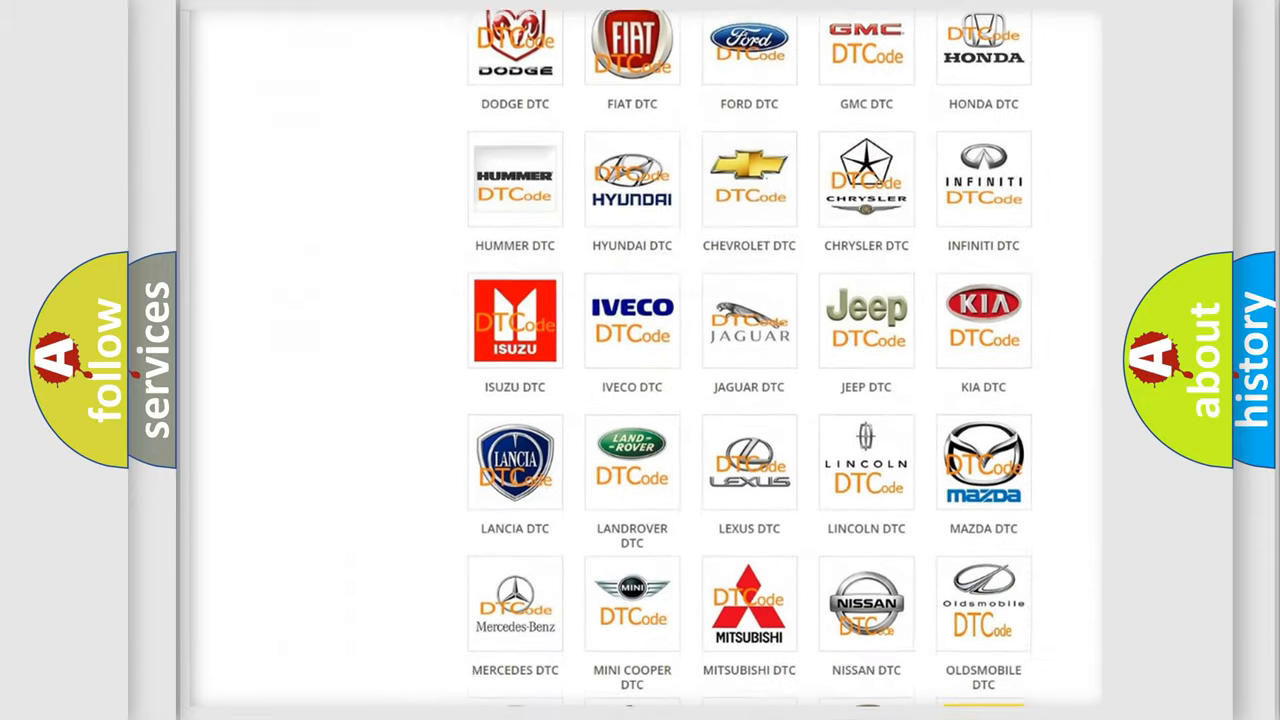
{"action": "scroll", "scroll_direction": "down", "scroll_amount": 3}
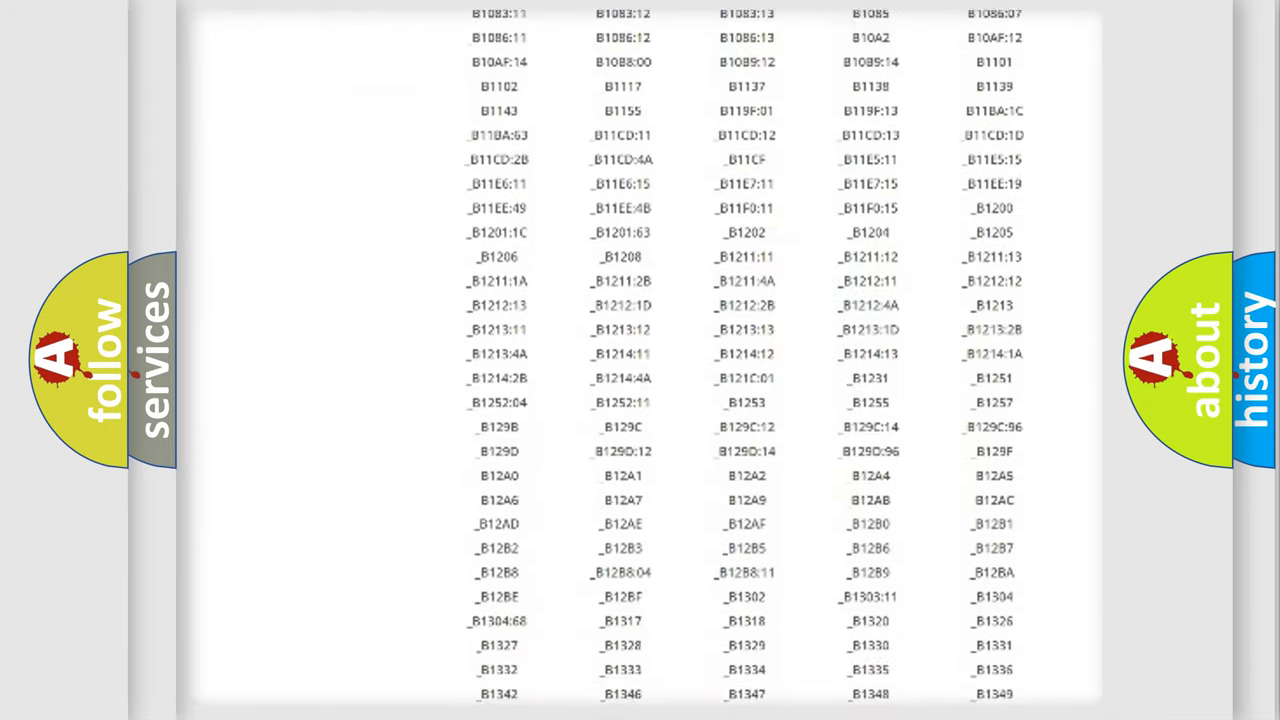
{"action": "scroll", "scroll_direction": "down", "scroll_amount": 3}
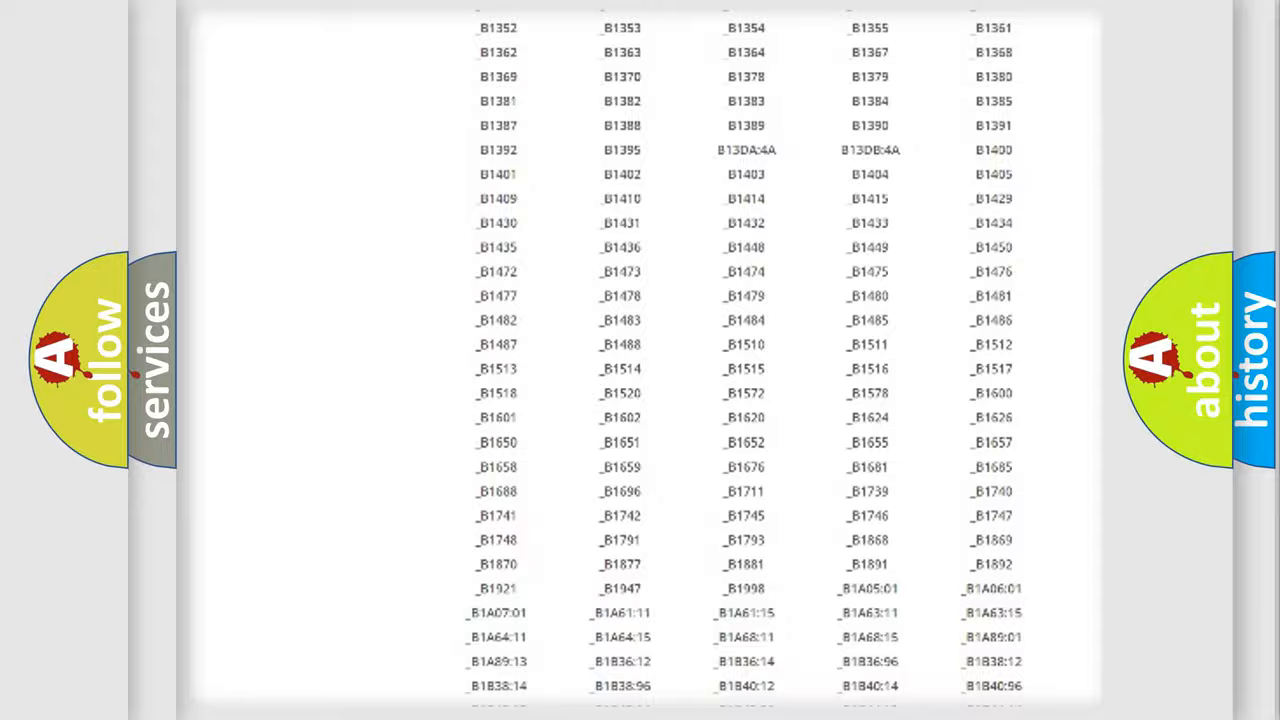